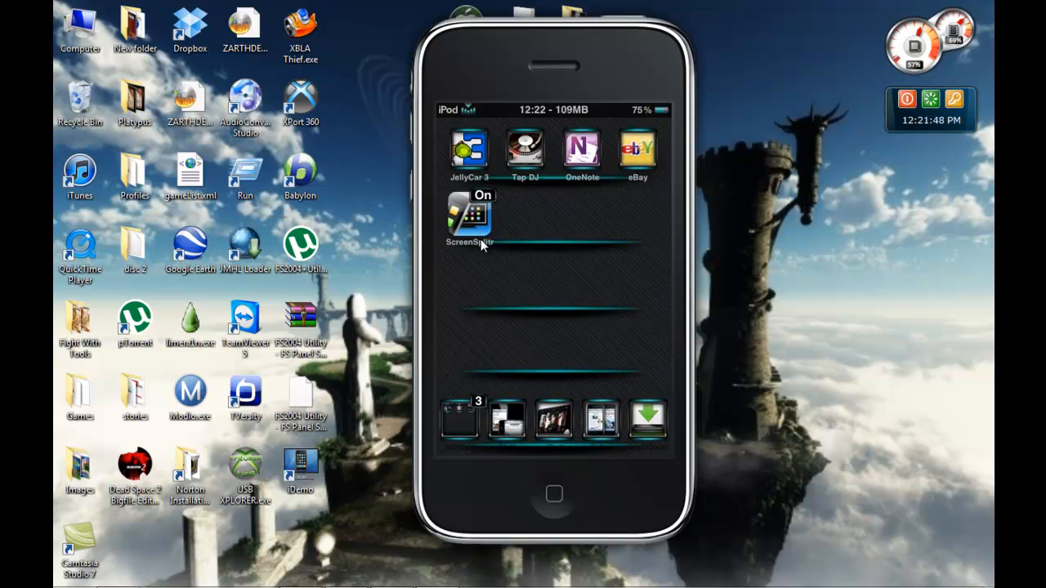
# Step: Swipe the mirrored iPod to the Jailbreak apps page and launch Cydia
pyautogui.hscroll(-3)
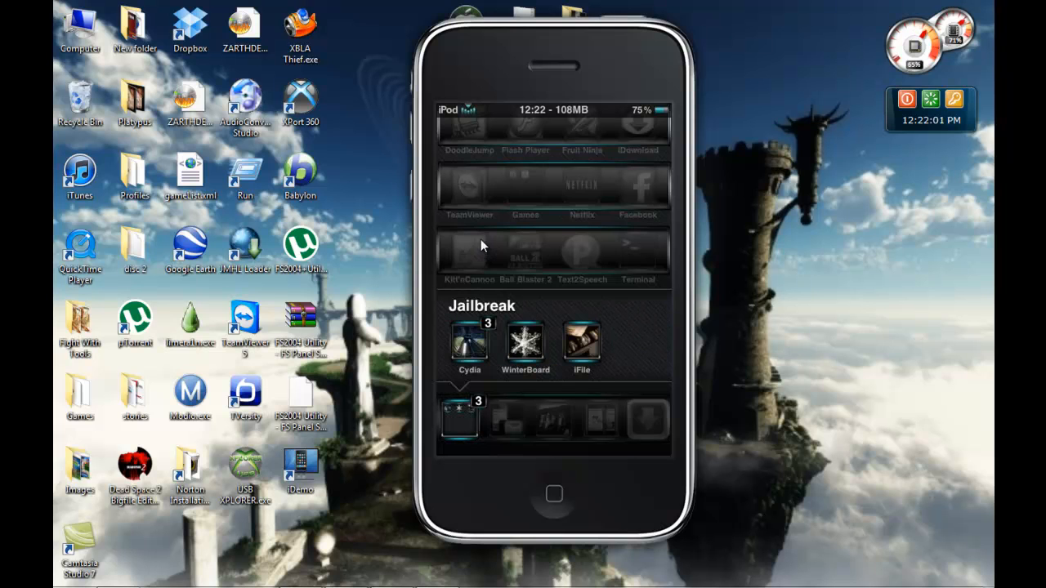
pyautogui.click(469, 344)
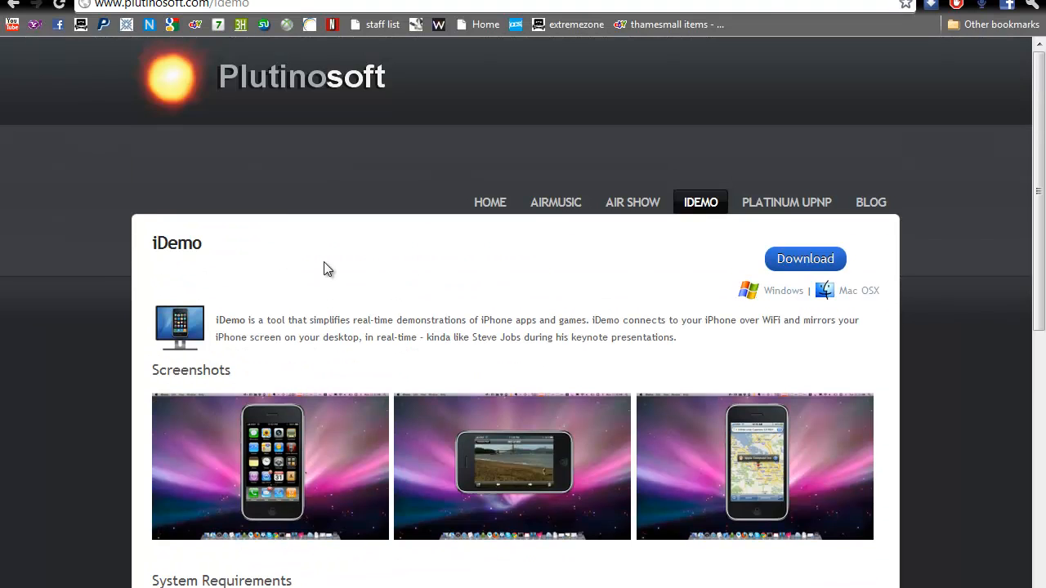
pyautogui.moveTo(805, 259)
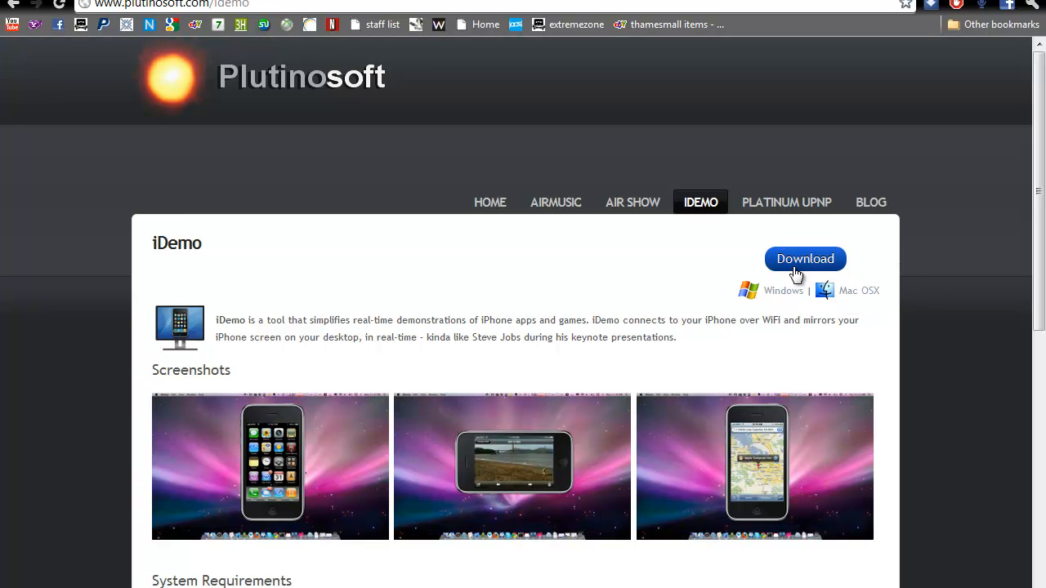
pyautogui.moveTo(776, 301)
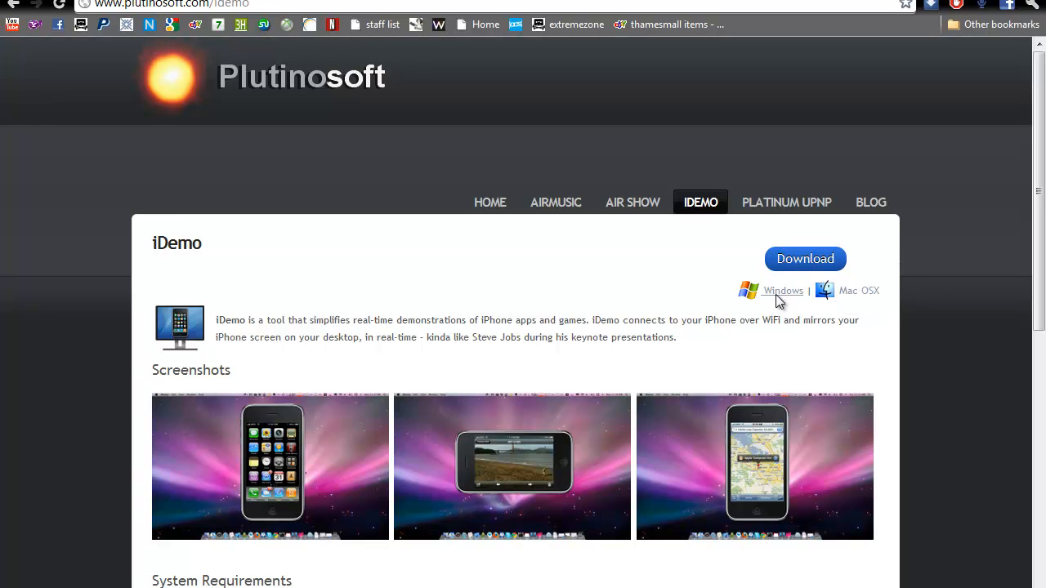
pyautogui.moveTo(225, 505)
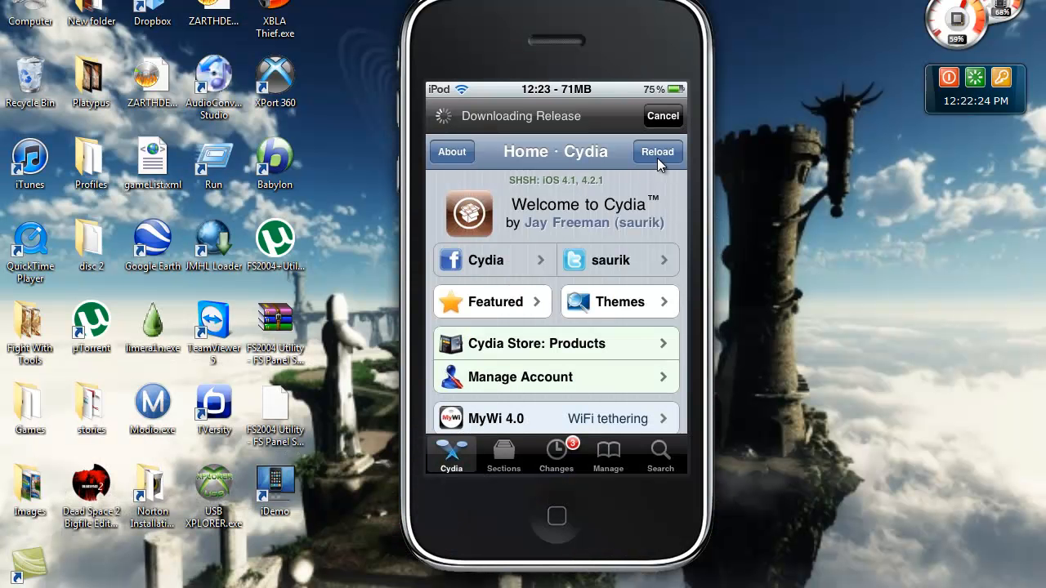
pyautogui.moveTo(656, 192)
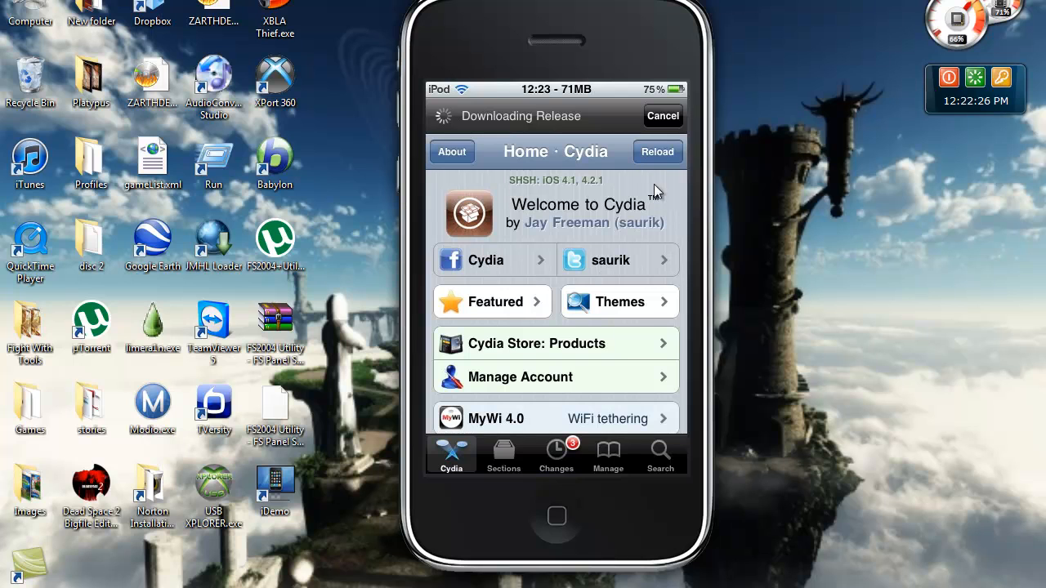
pyautogui.moveTo(649, 463)
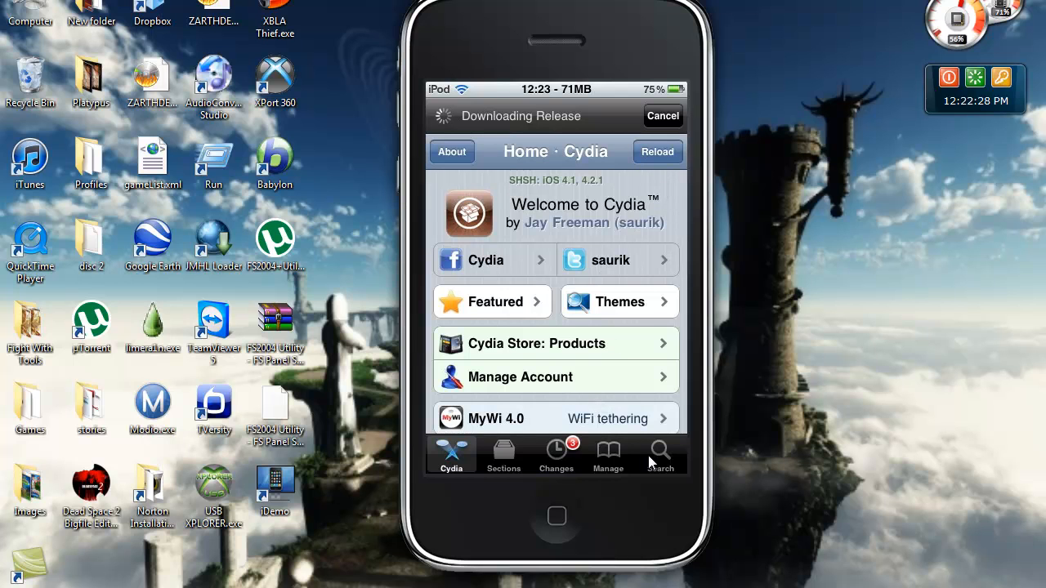
# Step: Search Cydia for 'Scs' to find ScreenSplitr shown as installed
pyautogui.click(660, 455)
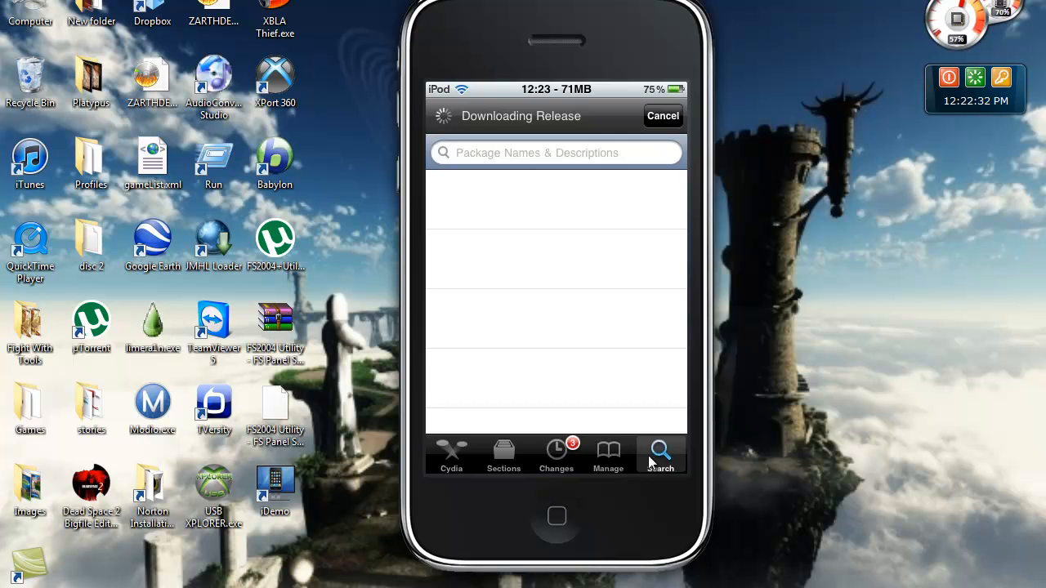
pyautogui.click(555, 153)
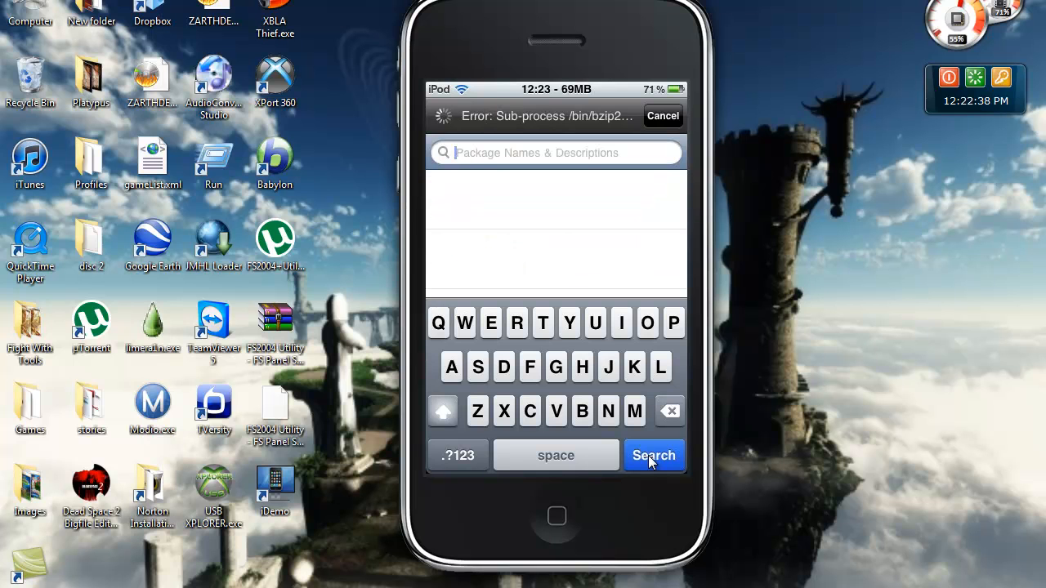
pyautogui.write('Screen')
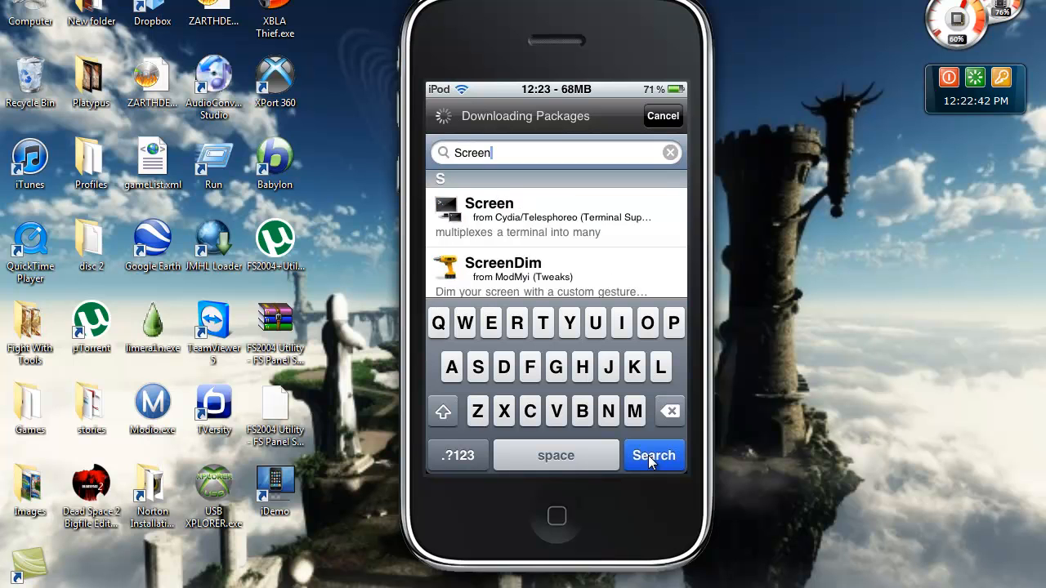
pyautogui.write('s')
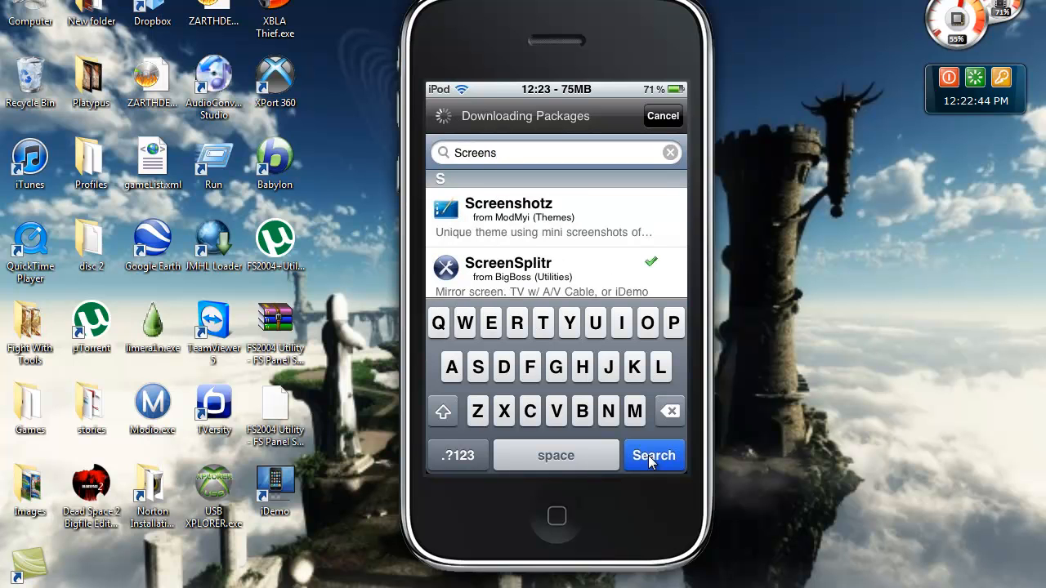
pyautogui.click(653, 455)
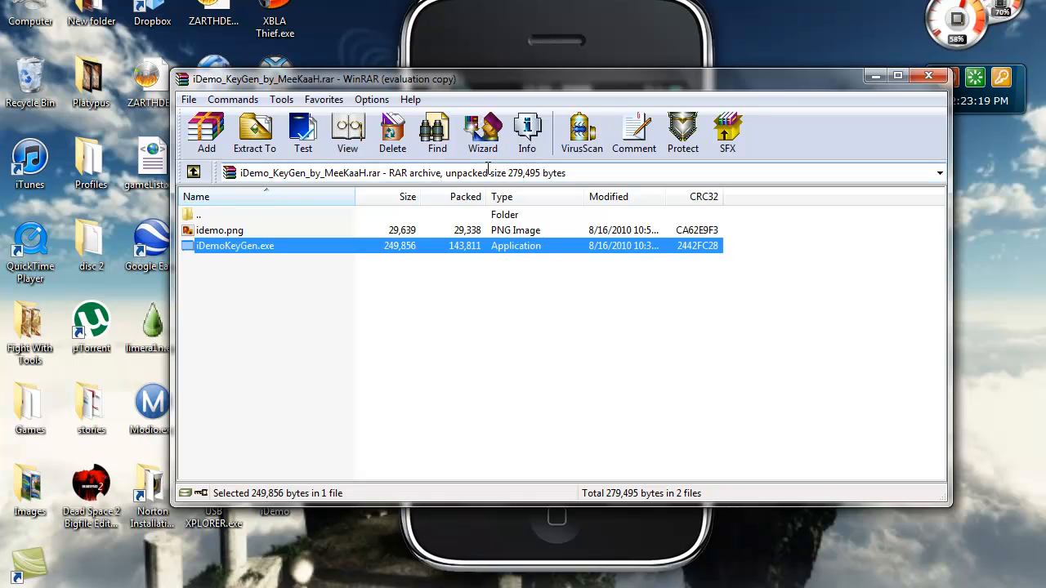
# Step: Run iDemoKeyGen.exe from the WinRAR archive
pyautogui.doubleClick(235, 246)
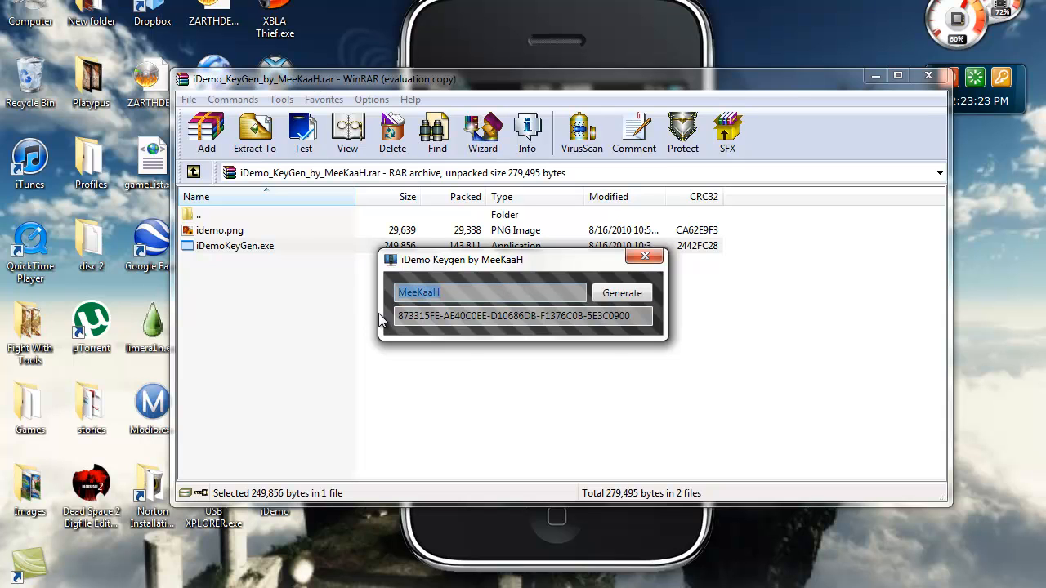
pyautogui.moveTo(486, 280)
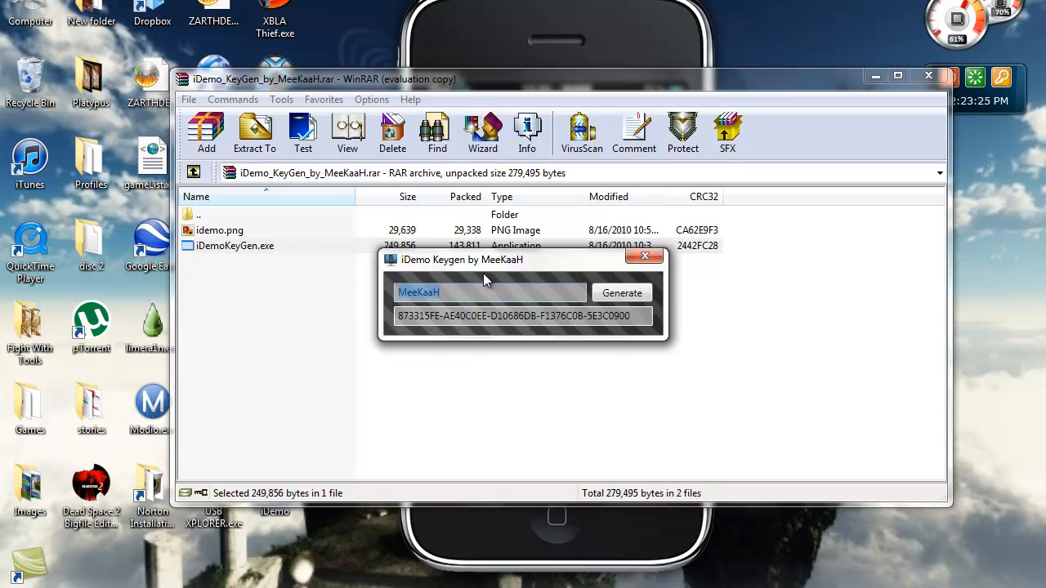
pyautogui.moveTo(776, 122)
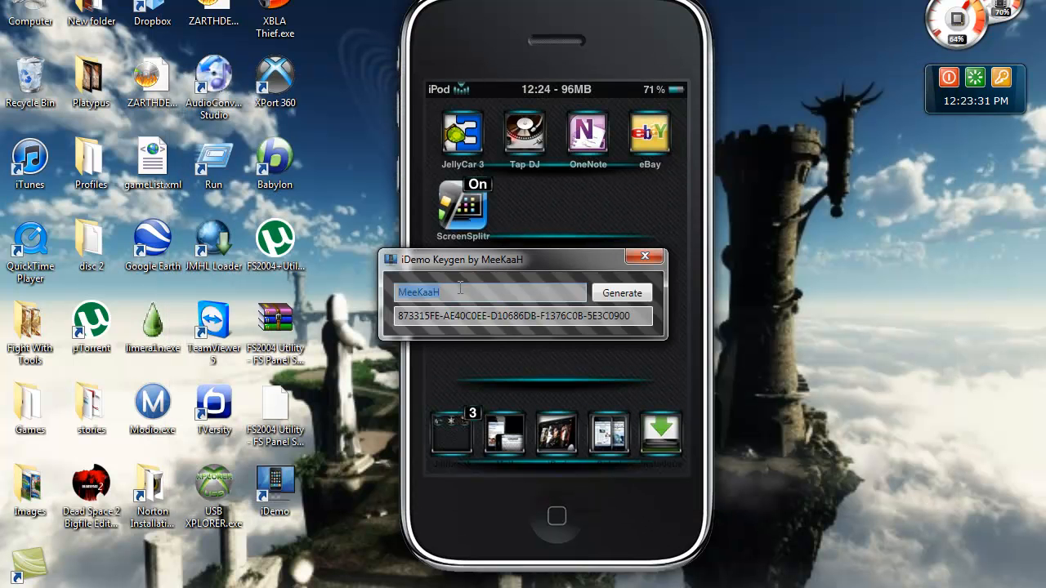
# Step: Enter the name 'peter' in the keygen and generate its serial
pyautogui.write('peter')
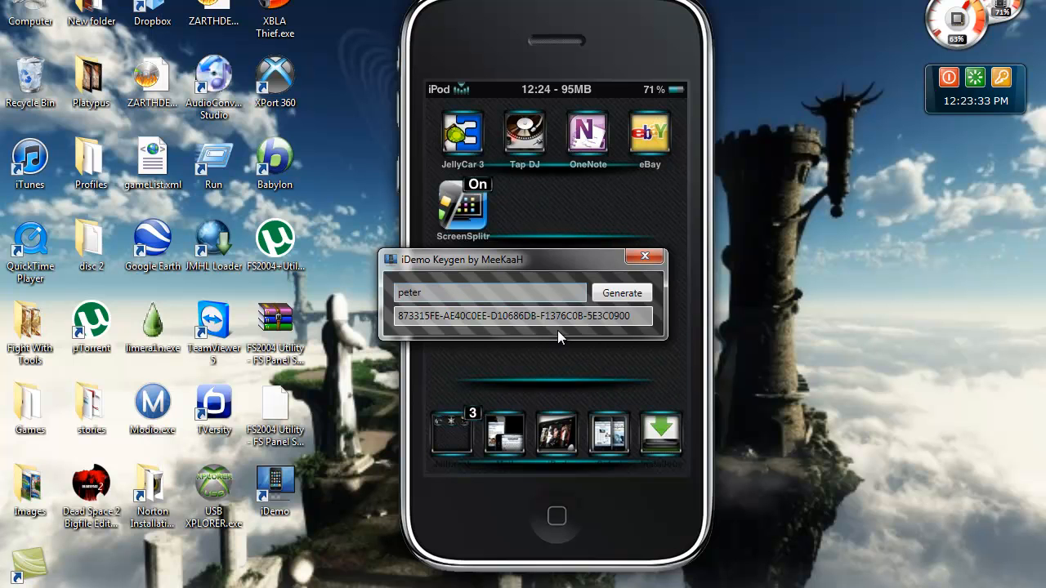
pyautogui.click(621, 292)
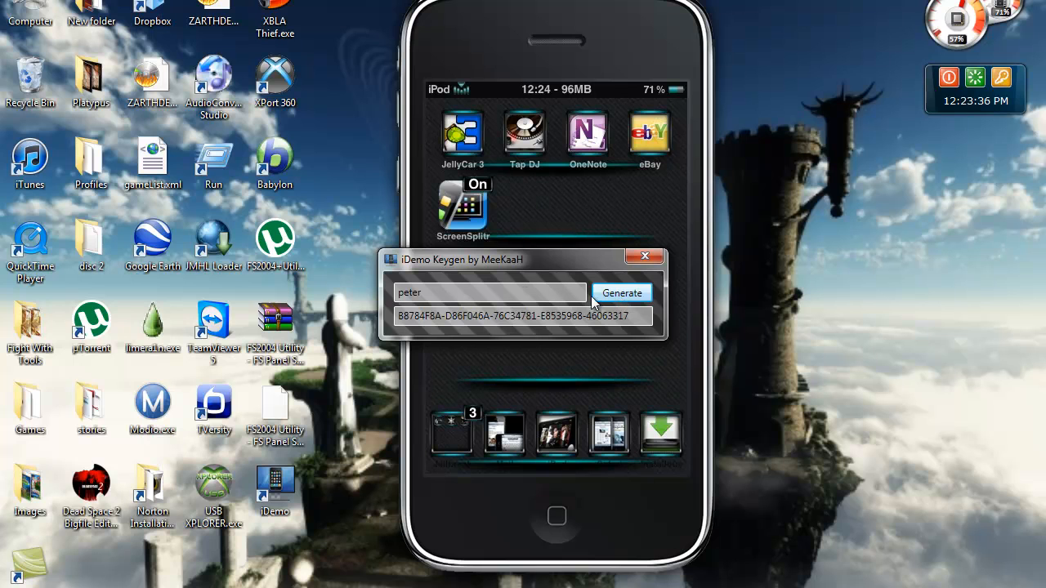
pyautogui.moveTo(514, 396)
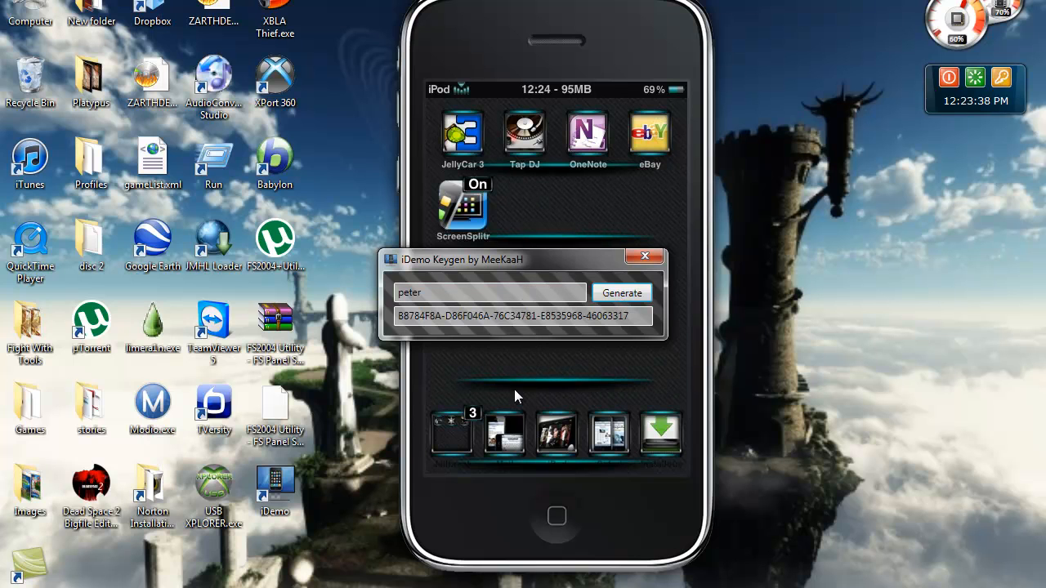